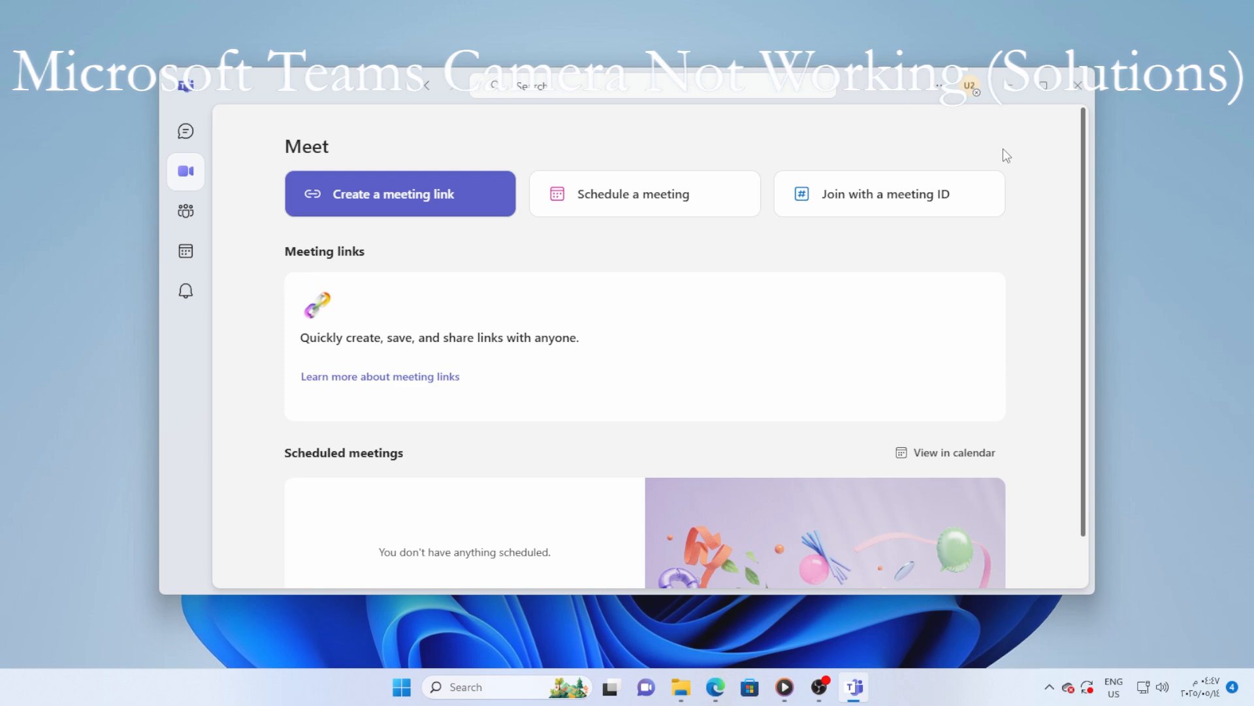
mouse_move(186, 131)
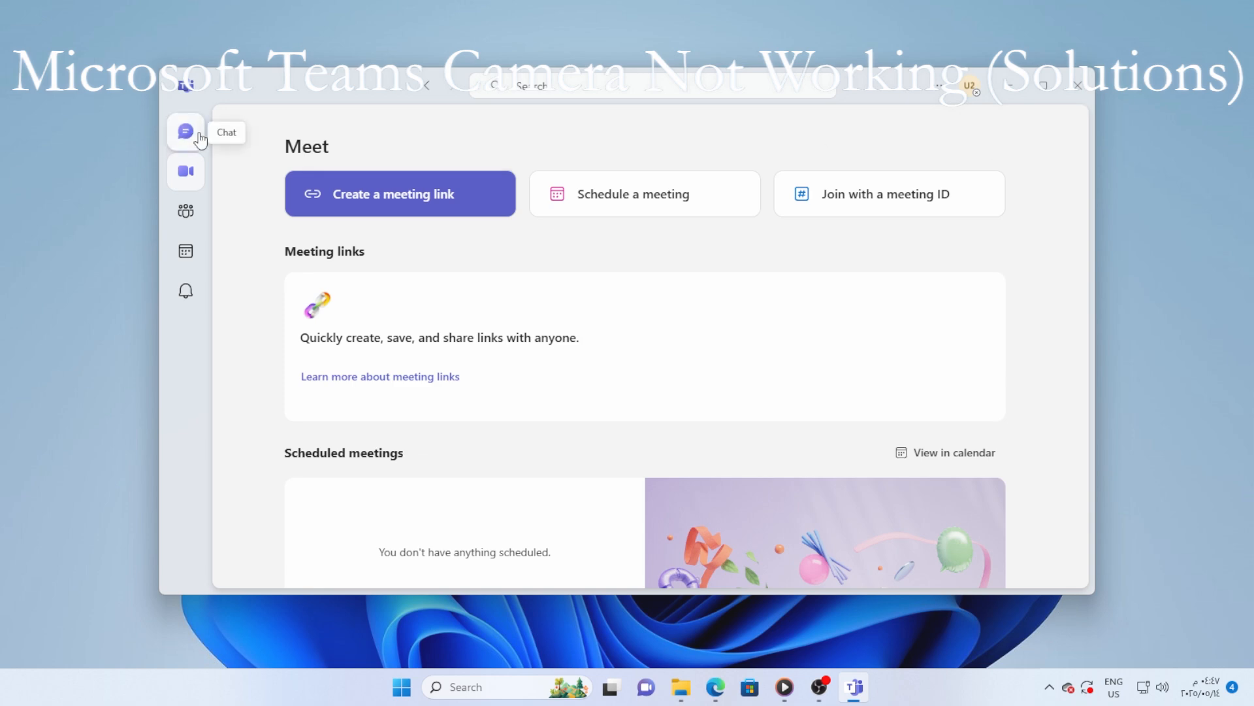
- Switch from the meetings page to the Chat area in Teams
left_click(184, 131)
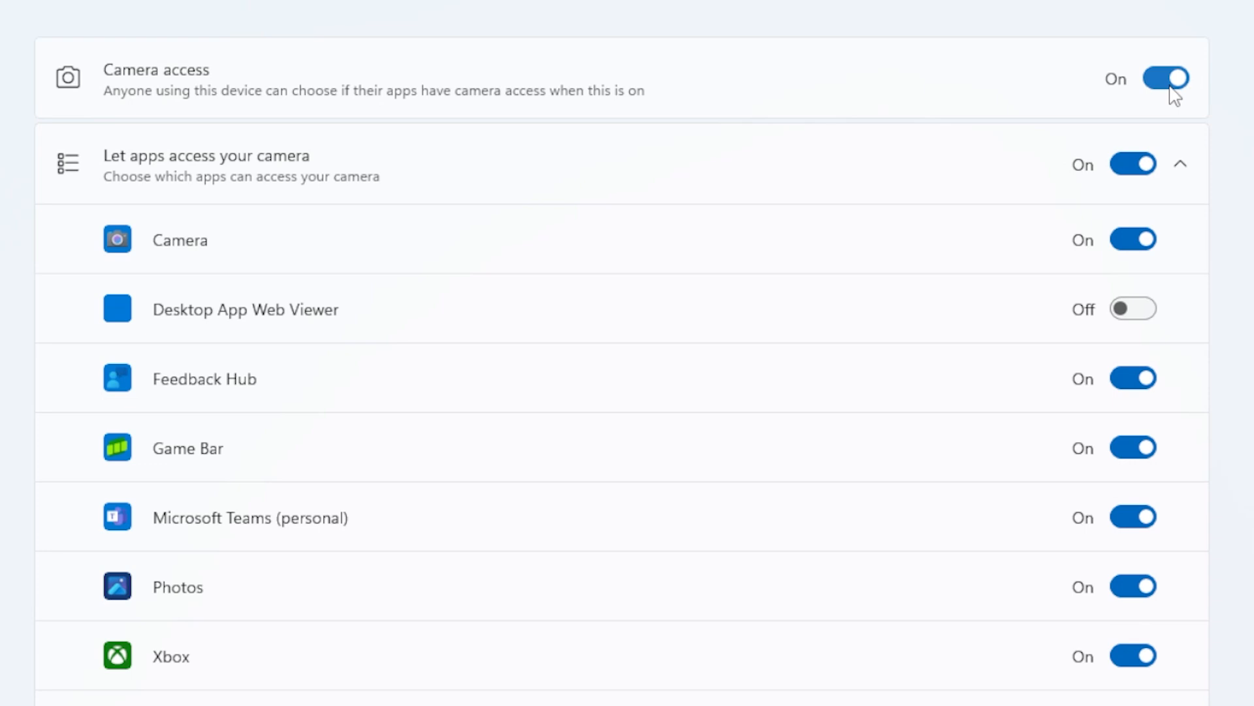
- Review the camera privacy list to confirm app and desktop-app camera access are on
scroll("down", 3)
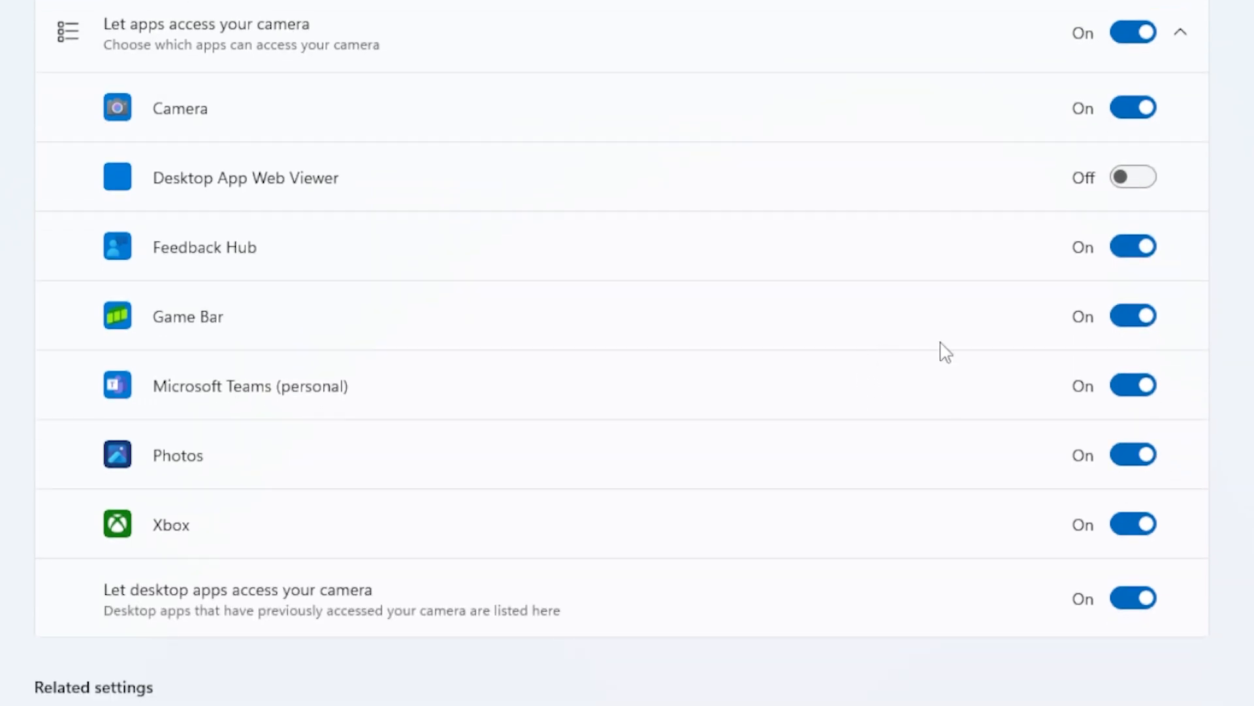
mouse_move(256, 413)
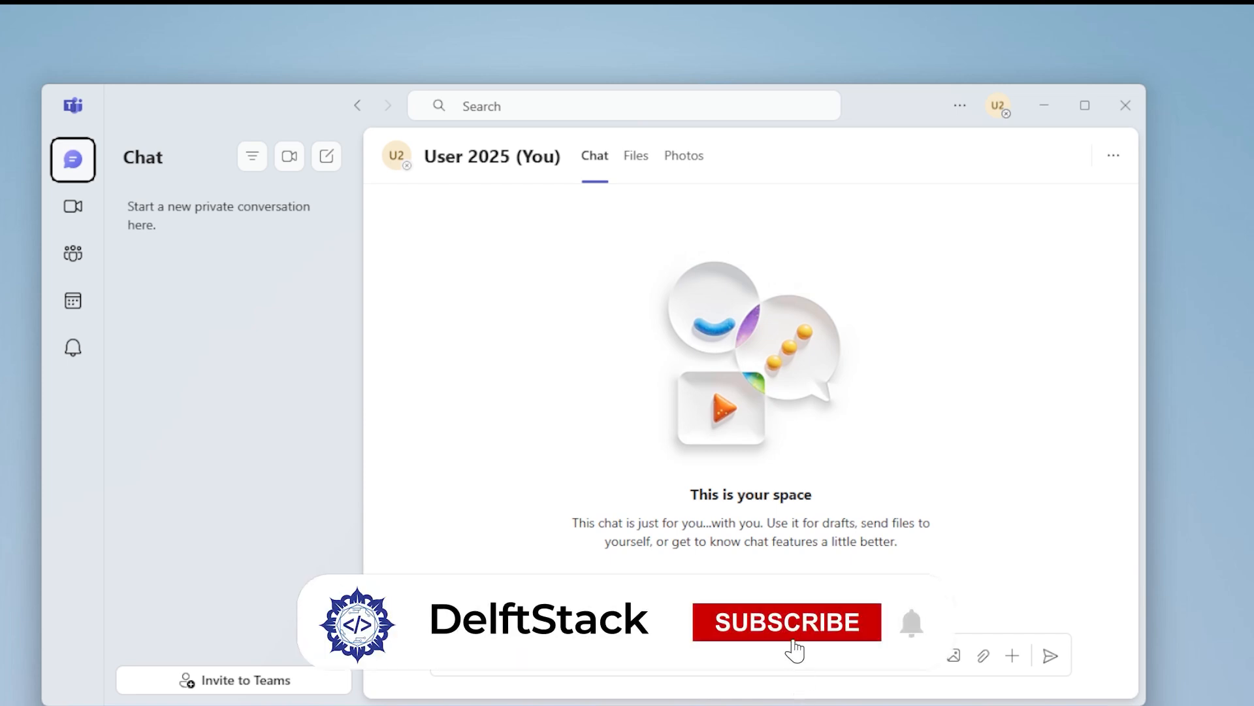
- Quit Teams from its taskbar icon so it can be relaunched
left_click(786, 622)
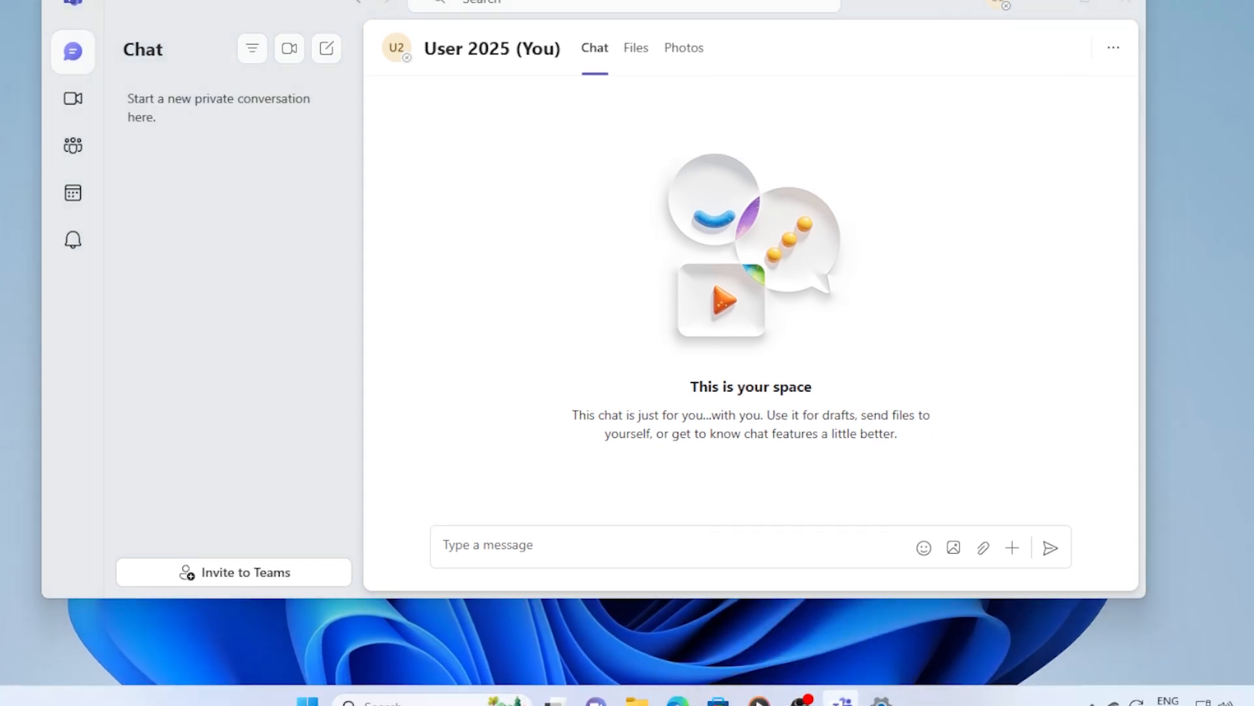
right_click(839, 698)
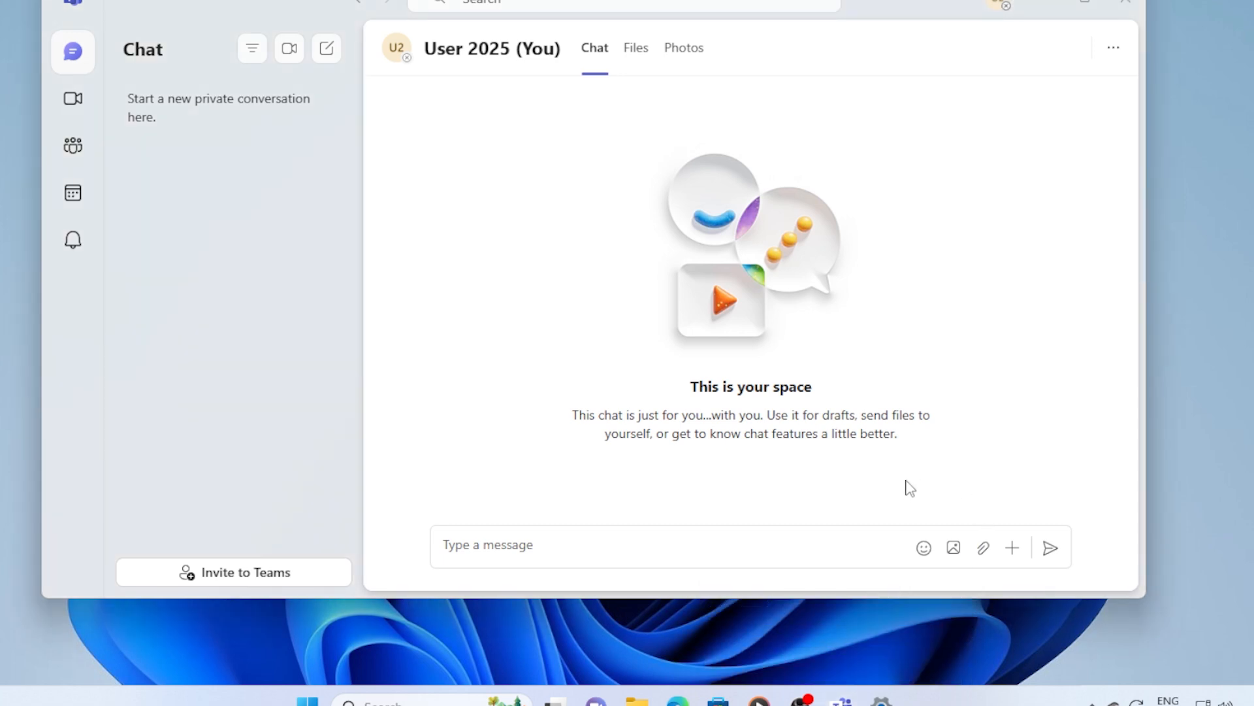
mouse_move(910, 493)
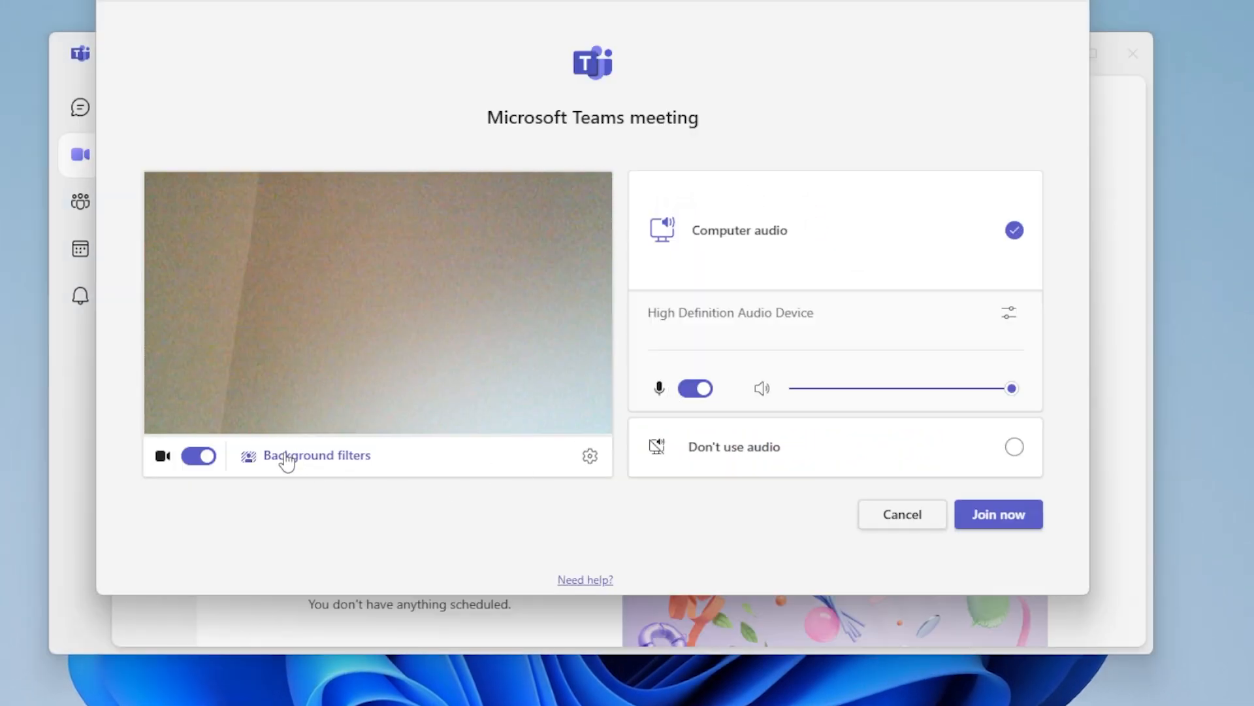
mouse_move(619, 482)
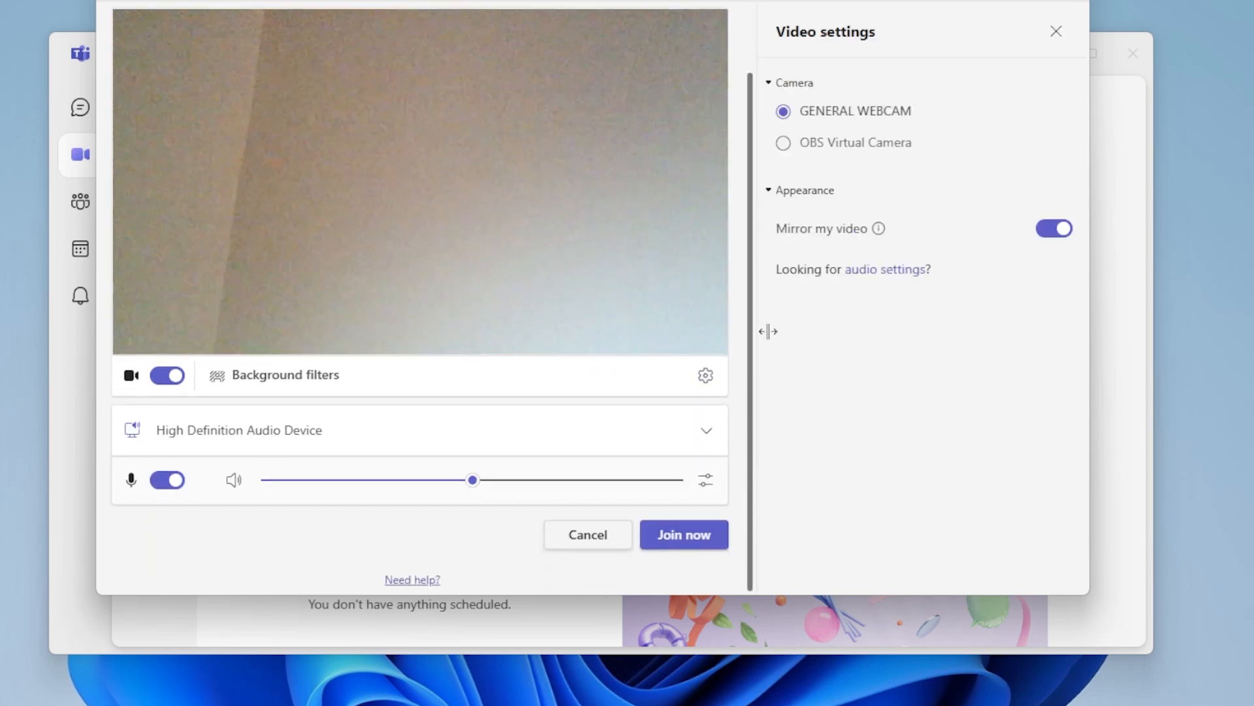
- Select OBS Virtual Camera as the meeting's video device instead of GENERAL WEBCAM
left_click(782, 142)
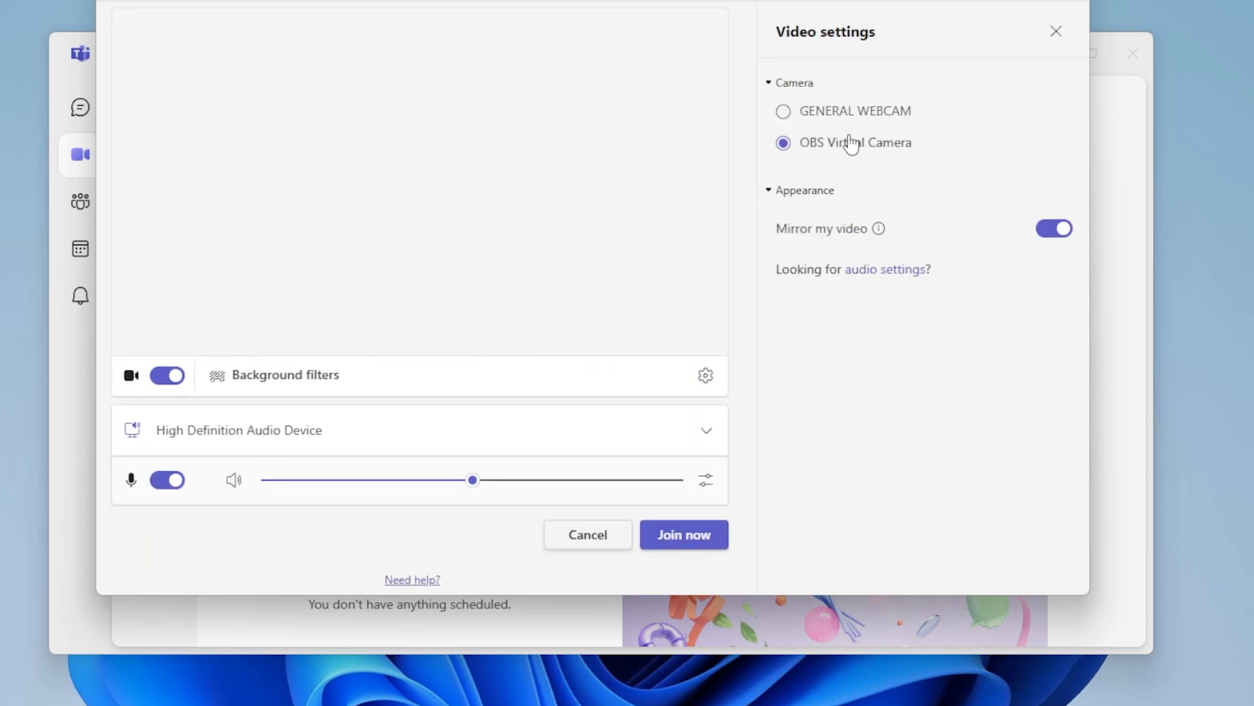
left_click(783, 111)
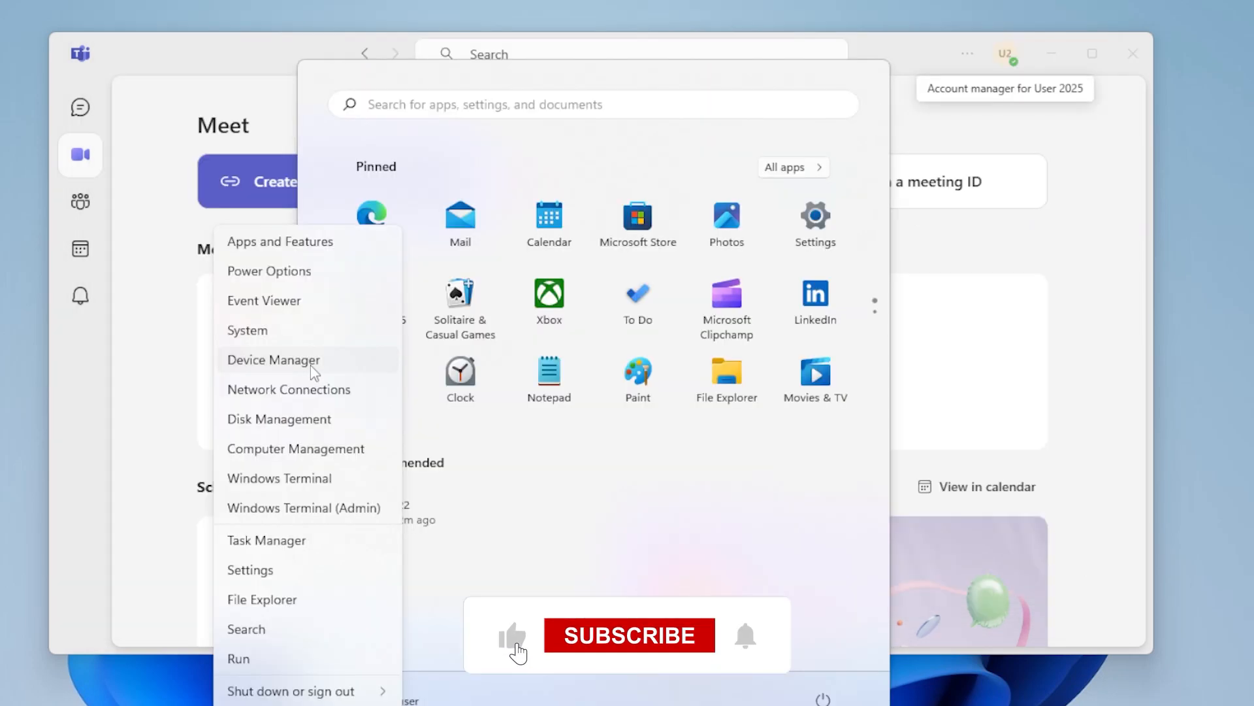
- Launch Device Manager and expand the Cameras category
left_click(629, 635)
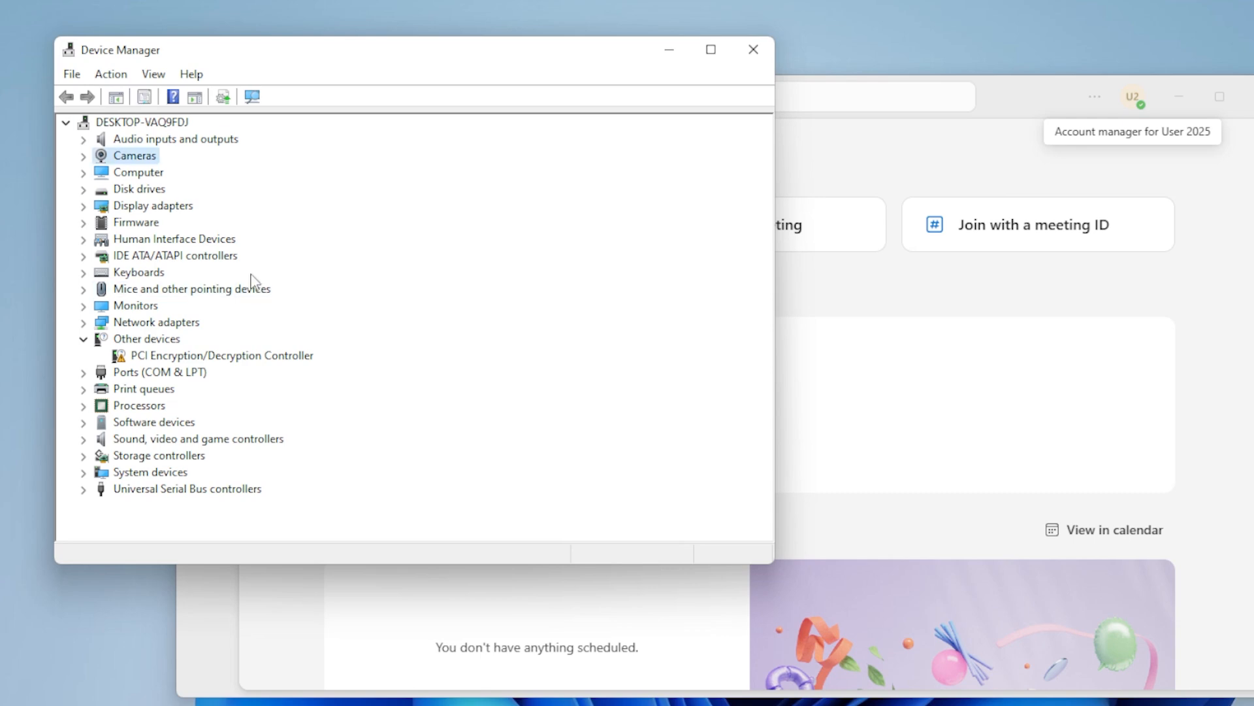
left_click(83, 156)
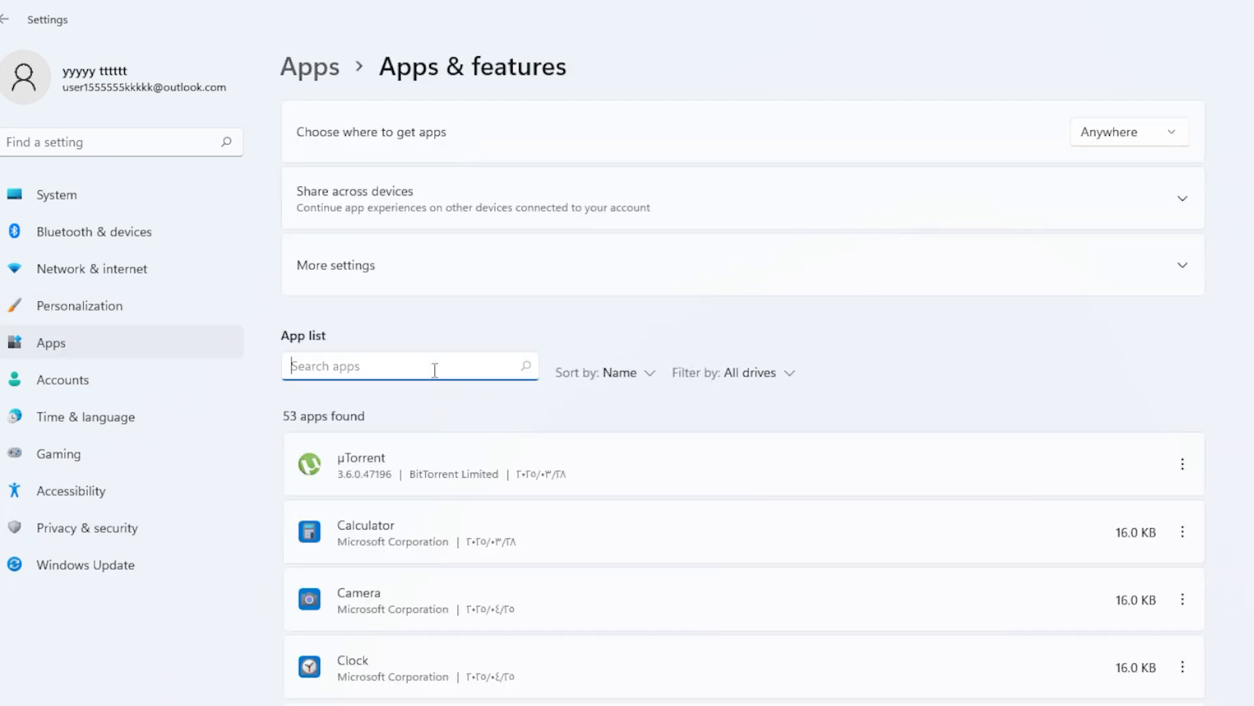
- Filter the installed apps by 'teams' and show Microsoft Teams' options menu
type("teams")
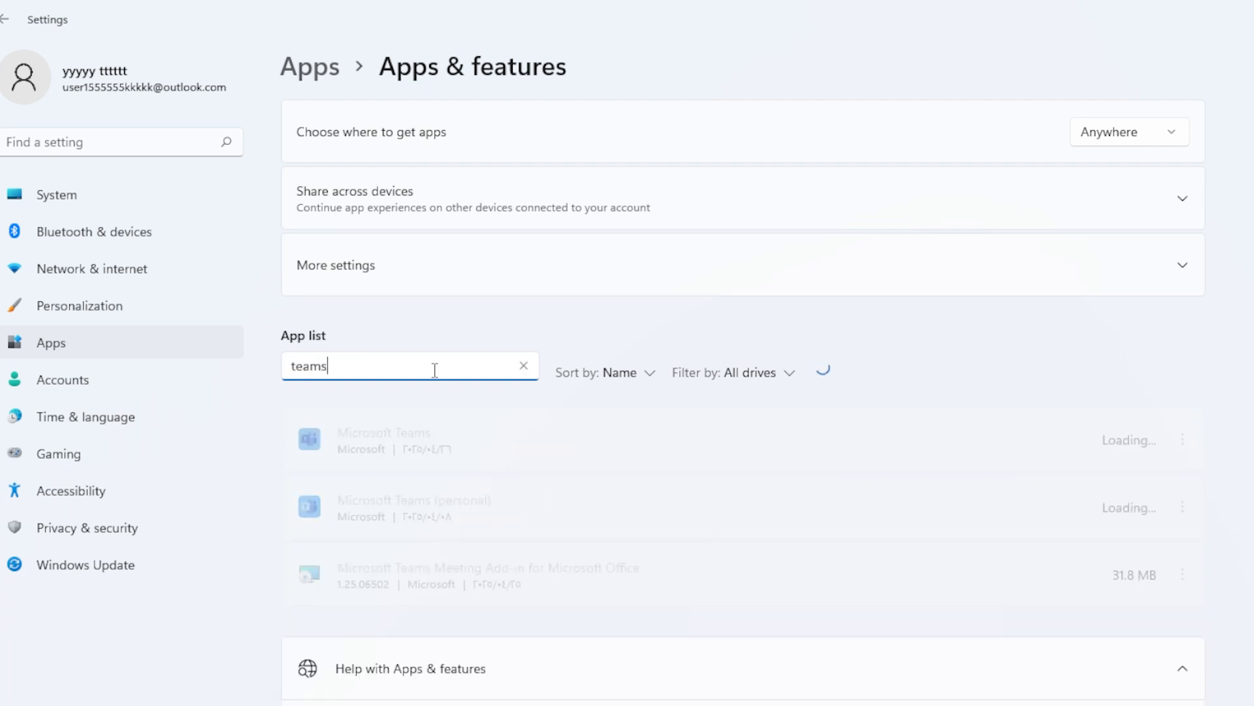
left_click(1182, 465)
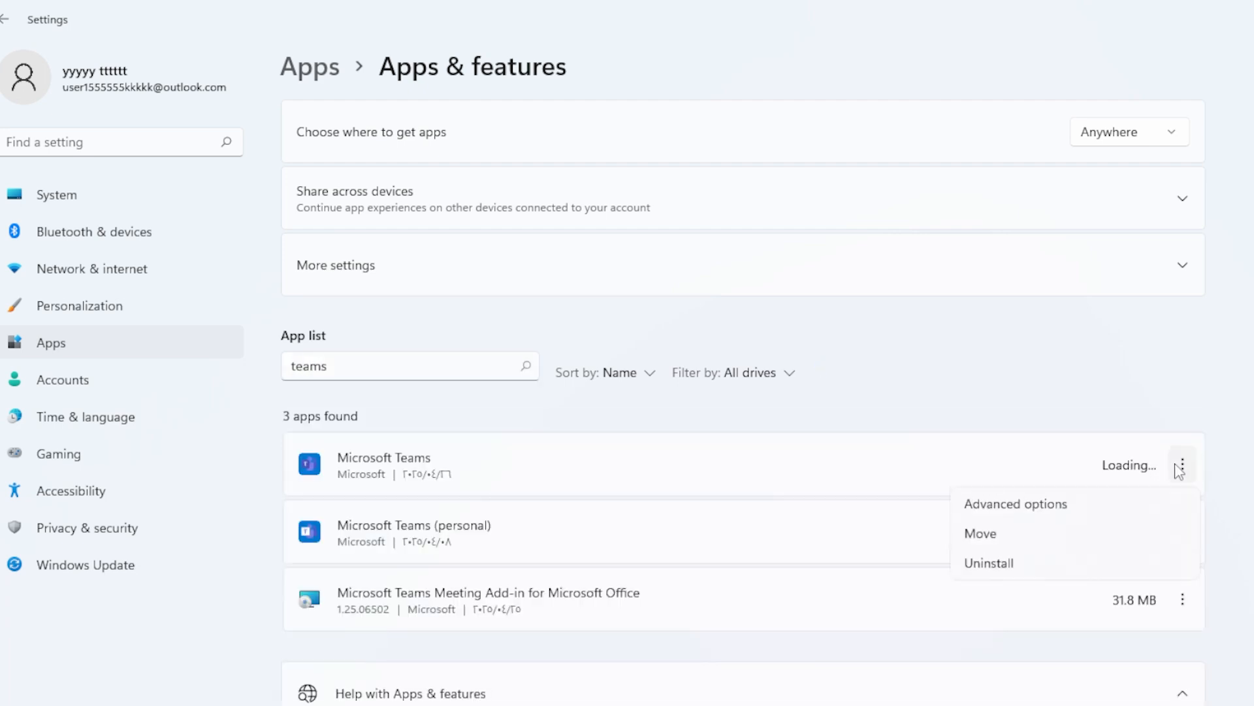